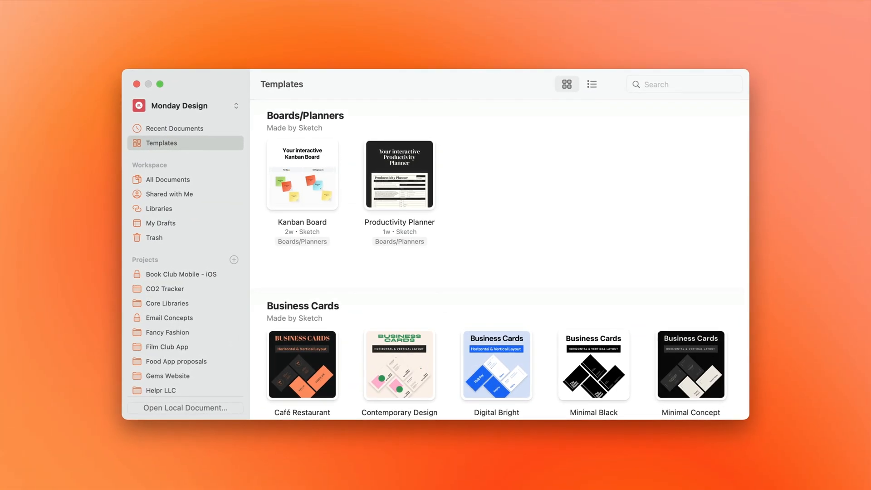
Scroll the workspace window to reach the Instagram Sale document.
{"action": "scroll", "scroll_direction": "down", "scroll_amount": 3}
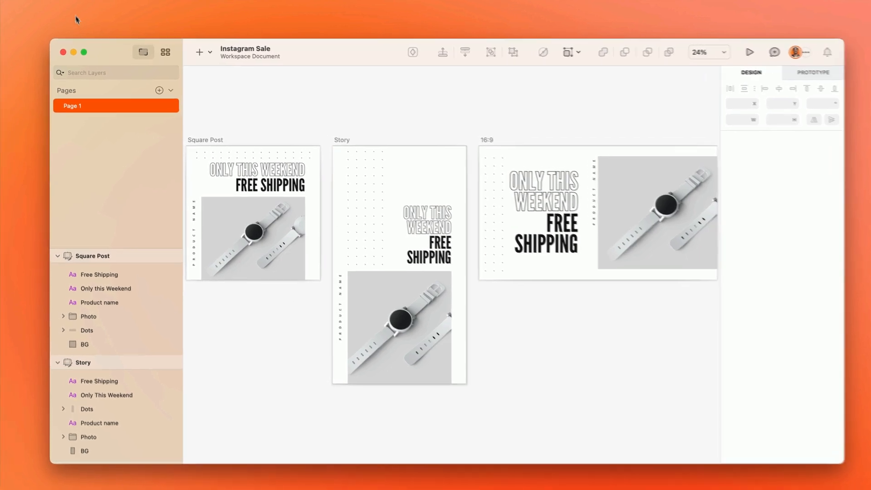
Set Instagram Sale as a Template in Document Settings.
{"action": "left_click", "coordinate": [116, 15]}
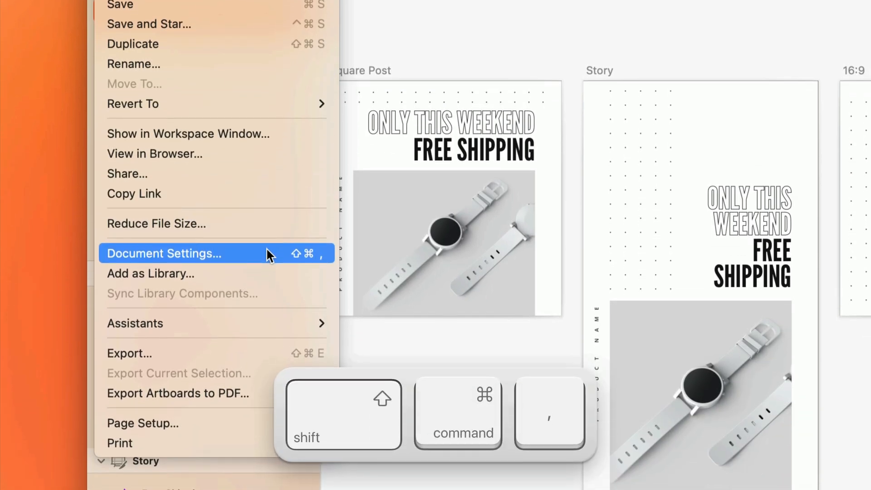
{"action": "left_click", "coordinate": [164, 254]}
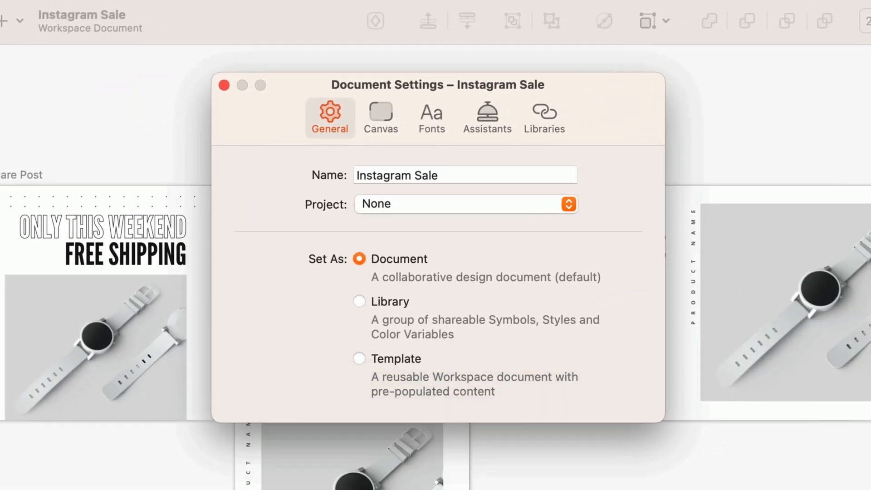
{"action": "mouse_move", "coordinate": [357, 272]}
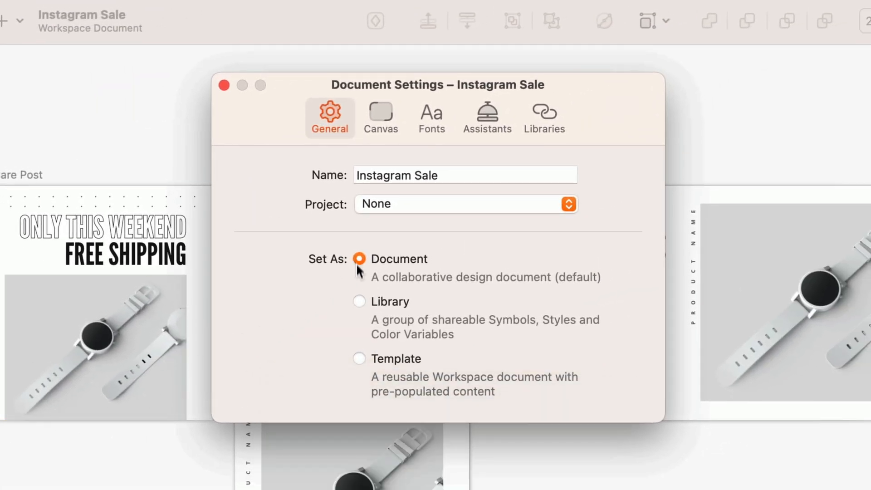
{"action": "left_click", "coordinate": [358, 360]}
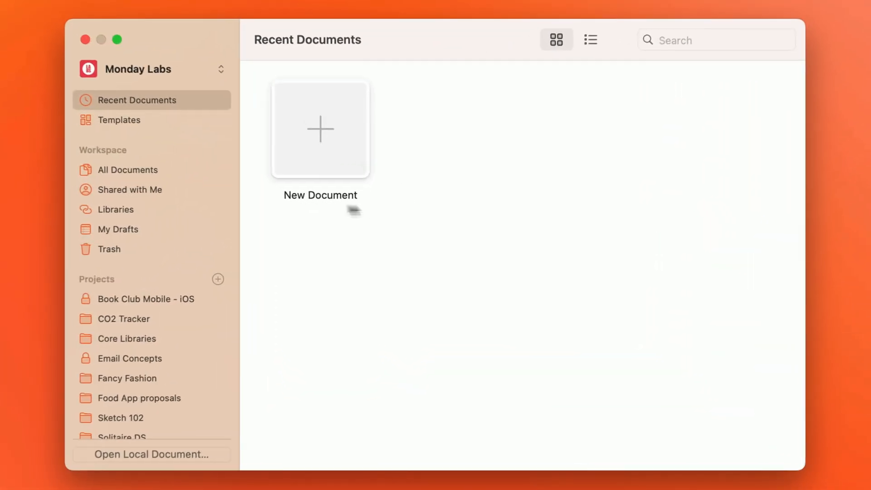
Select Instagram Sale under Workspace Templates and bring up its options.
{"action": "left_click", "coordinate": [120, 119]}
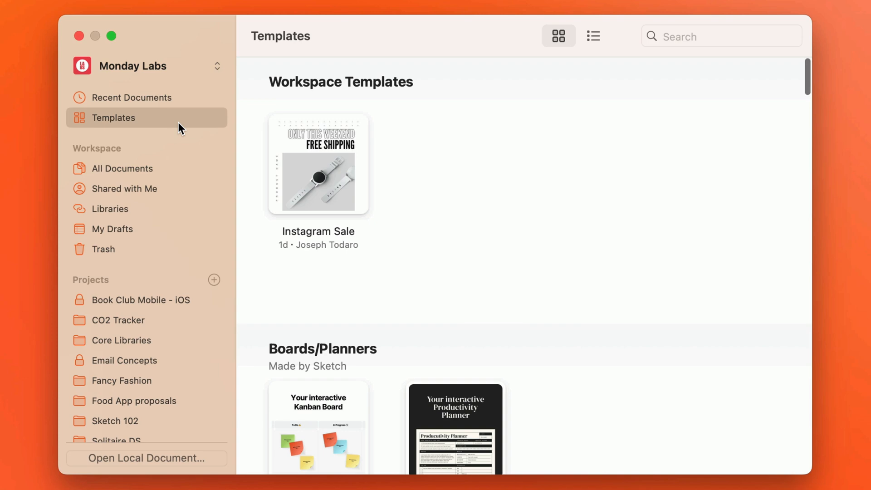
{"action": "left_click", "coordinate": [318, 173]}
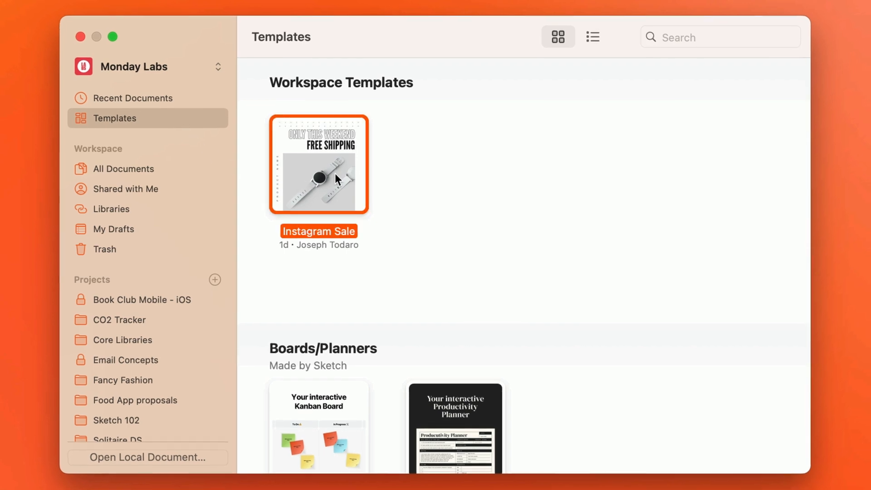
{"action": "double_click", "coordinate": [317, 173]}
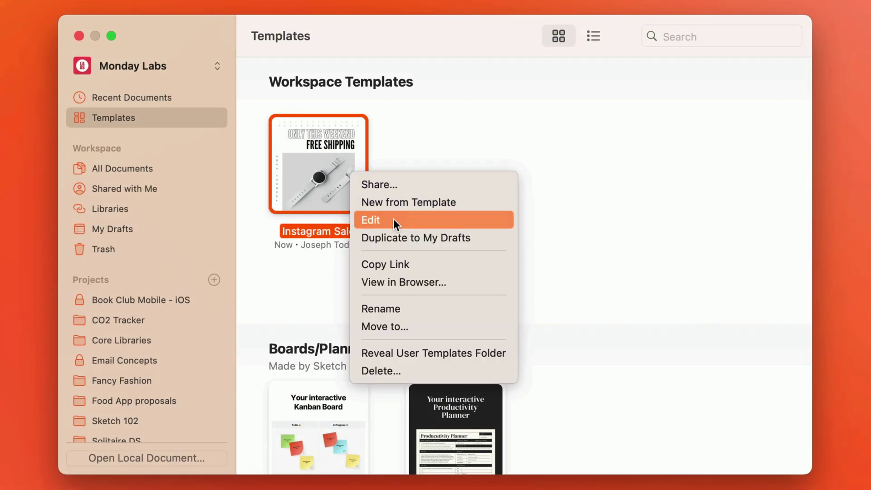
Finish the heading as 'Main Heading Two Line', create the Hero Lockup symbol and place it on Color Theme.
{"action": "left_click", "coordinate": [370, 220]}
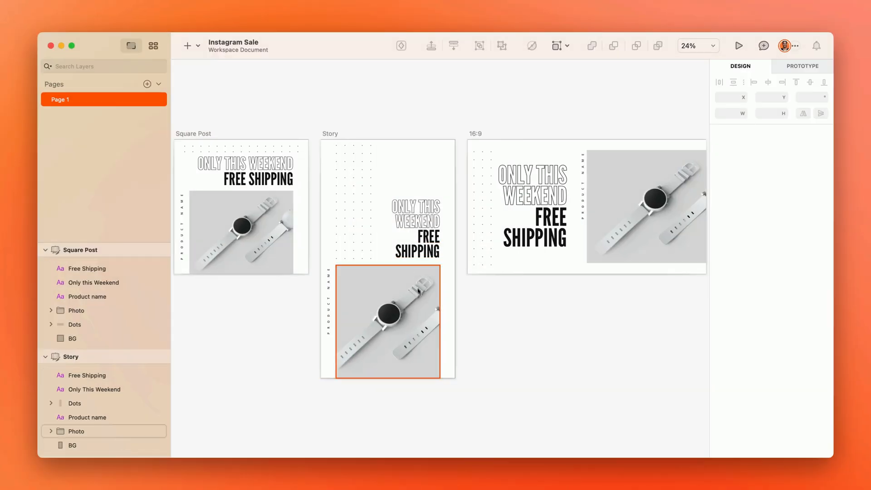
{"action": "double_click", "coordinate": [388, 323]}
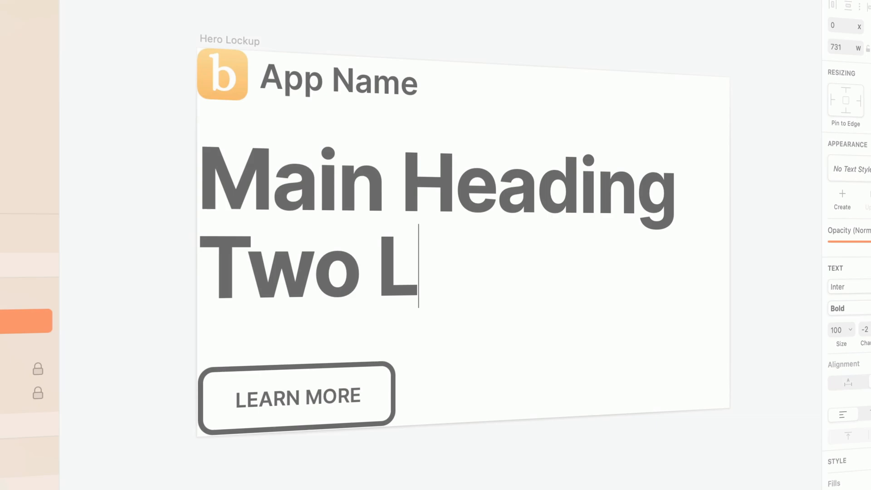
{"action": "type", "text": "ine"}
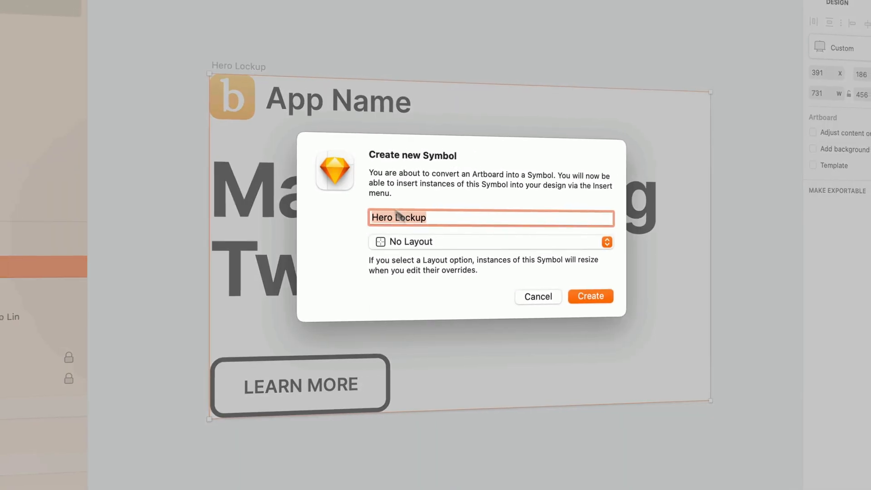
{"action": "left_click", "coordinate": [591, 296]}
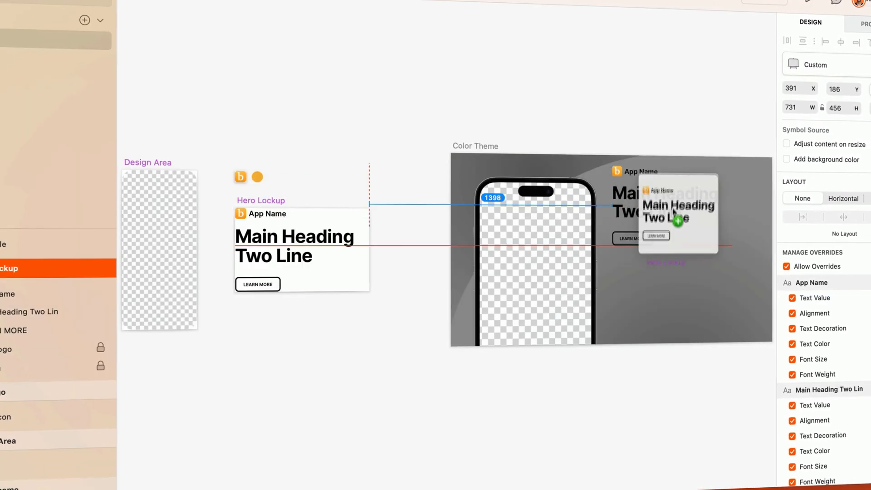
{"action": "left_click_drag", "start_coordinate": [673, 212], "coordinate": [662, 256]}
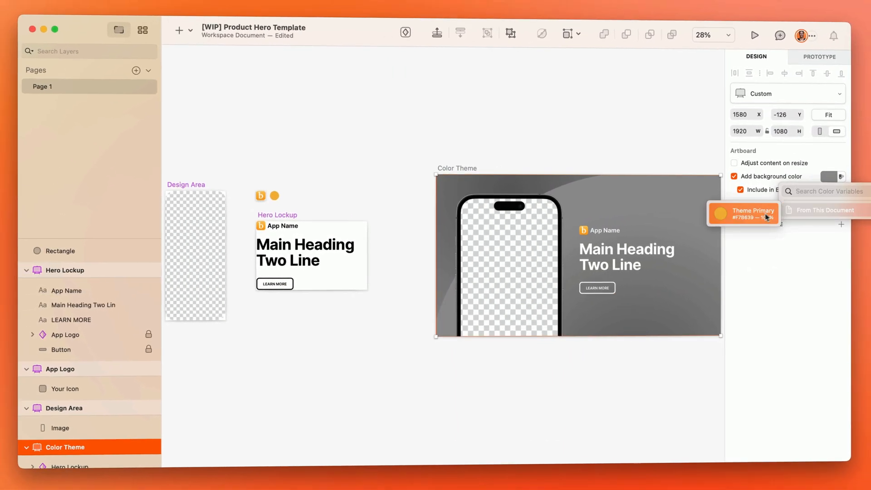
Give the artboard the Theme Primary background and enter heading text 'Hit your daily readin'.
{"action": "left_click", "coordinate": [745, 213]}
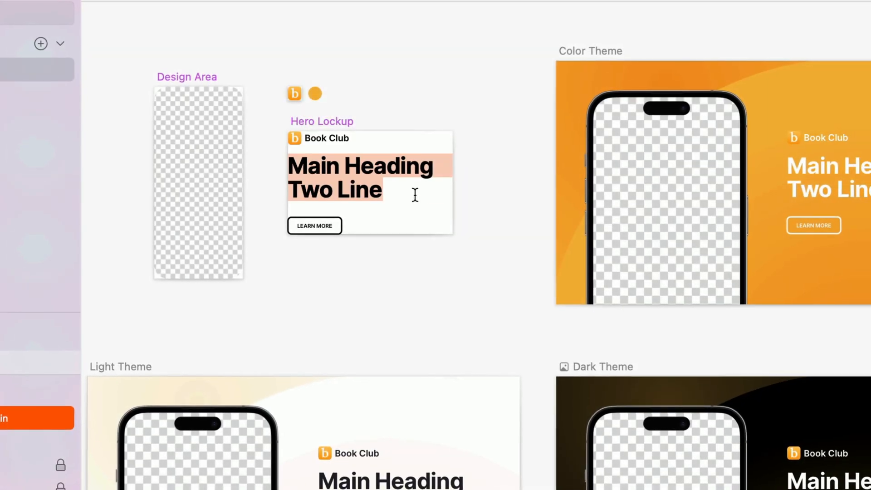
{"action": "type", "text": "Hit your daily readin"}
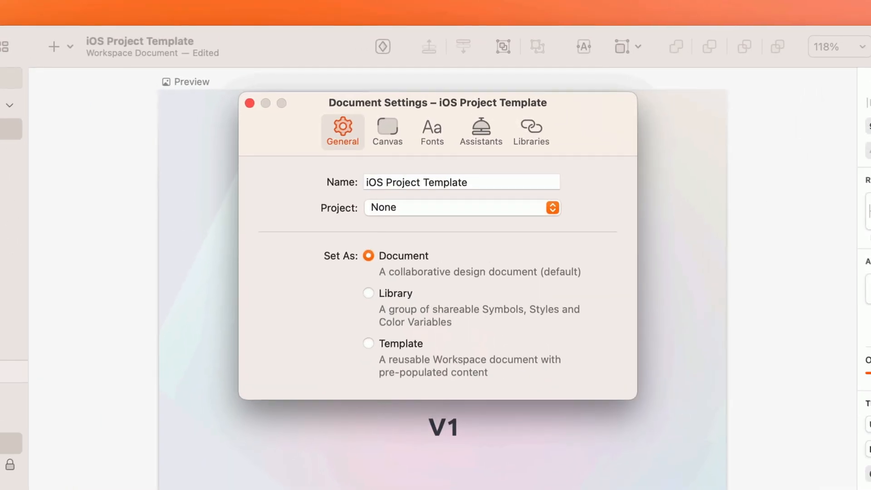
Show the Libraries list in the iOS Project Template document settings.
{"action": "left_click", "coordinate": [368, 347]}
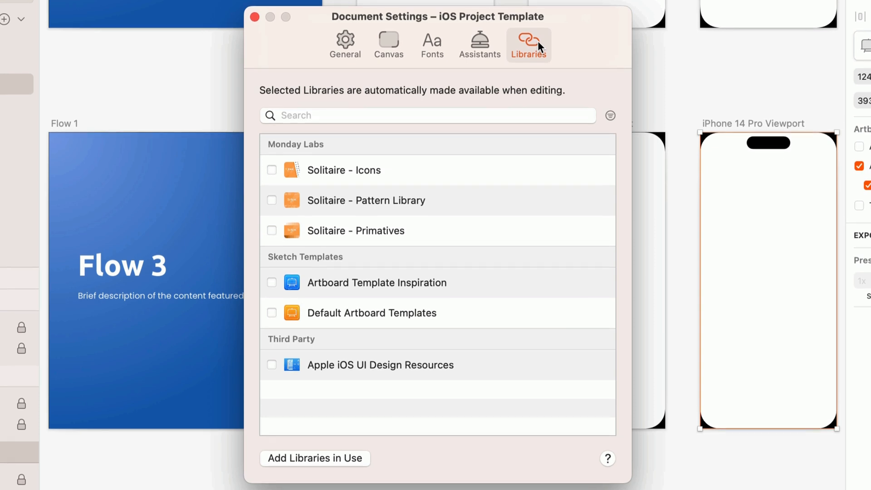
Enable the Solitaire Icons, Pattern Library and Primatives libraries for iOS Project Template.
{"action": "left_click", "coordinate": [272, 171]}
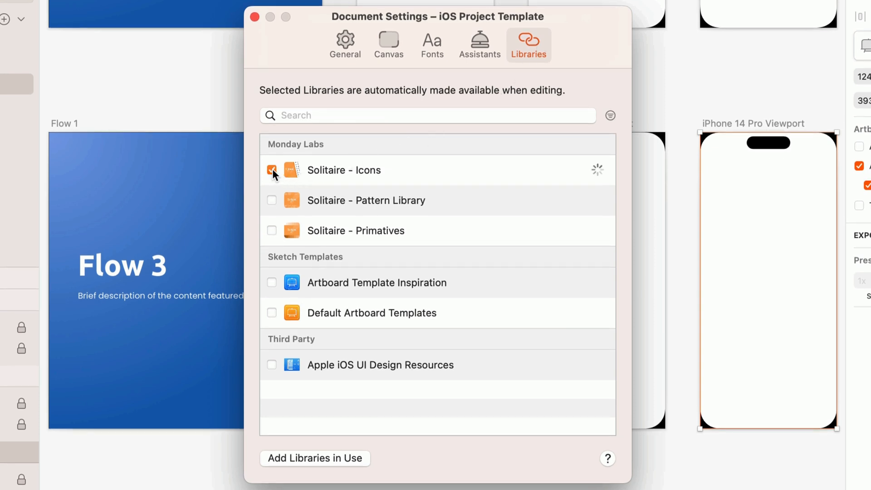
{"action": "left_click", "coordinate": [272, 199]}
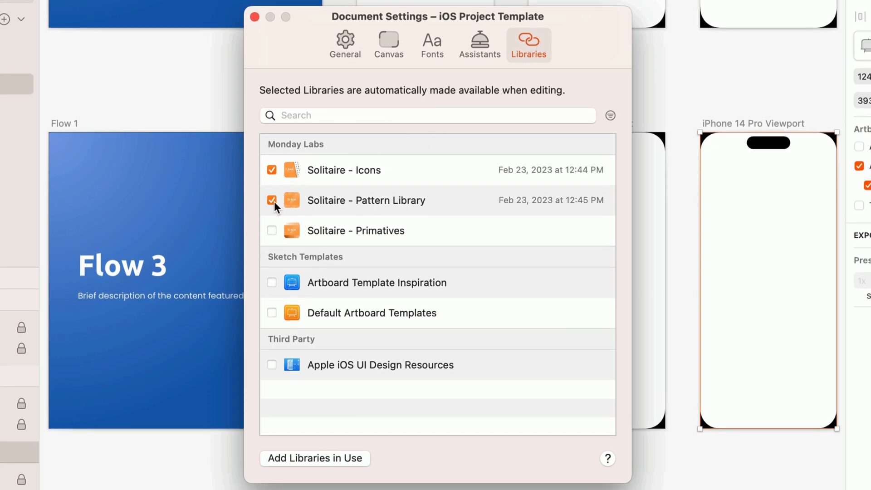
{"action": "left_click", "coordinate": [271, 231]}
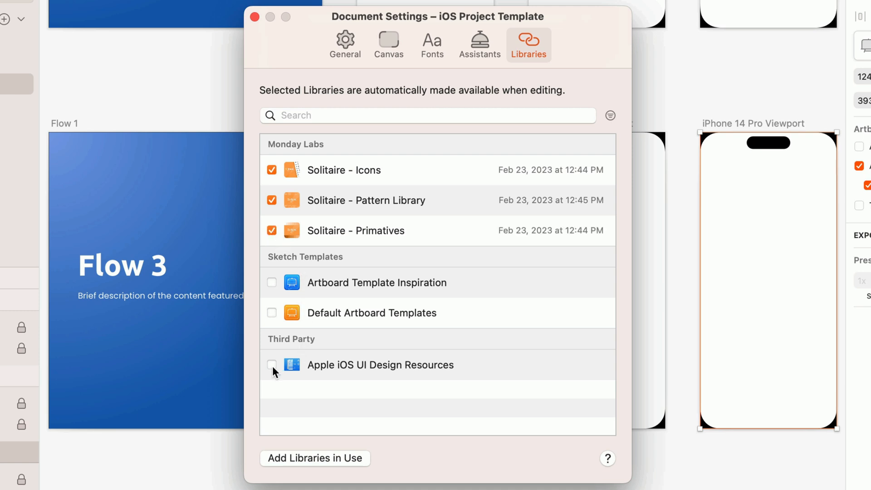
{"action": "left_click", "coordinate": [432, 44]}
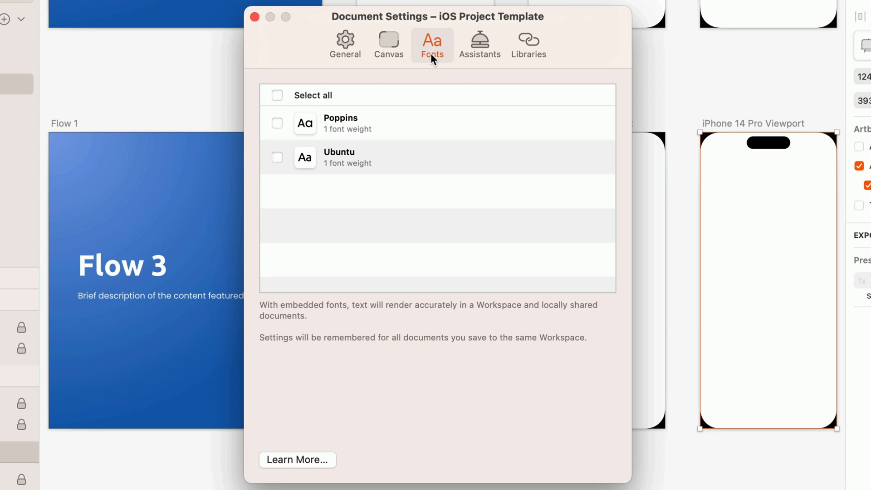
Embed all the document's fonts (Poppins and Ubuntu) via Select all.
{"action": "left_click", "coordinate": [277, 123]}
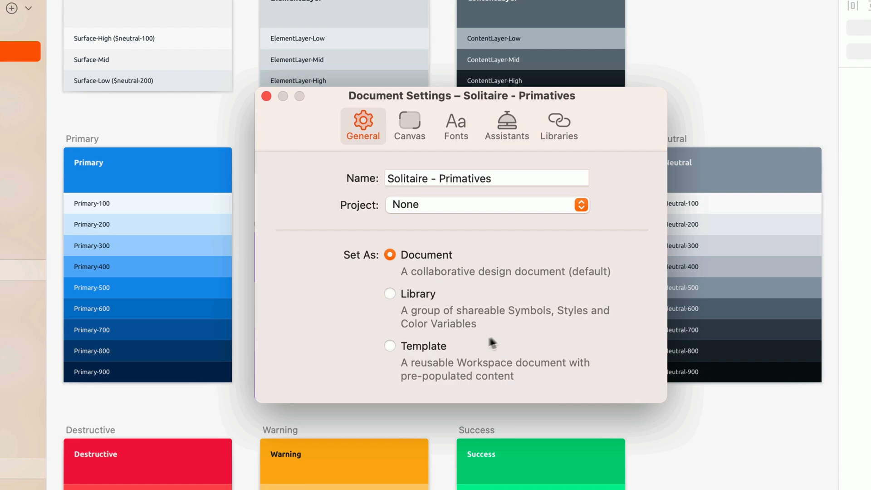
Set Solitaire - Primatives as a Template under Set As.
{"action": "left_click", "coordinate": [391, 346]}
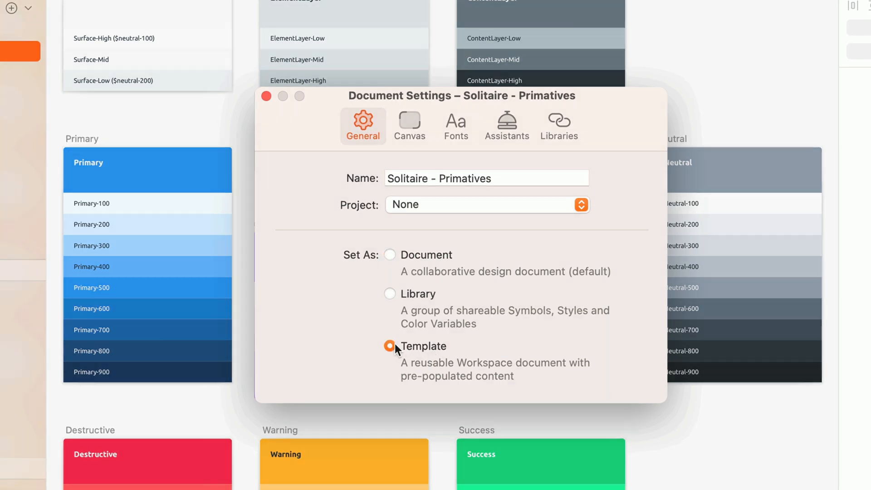